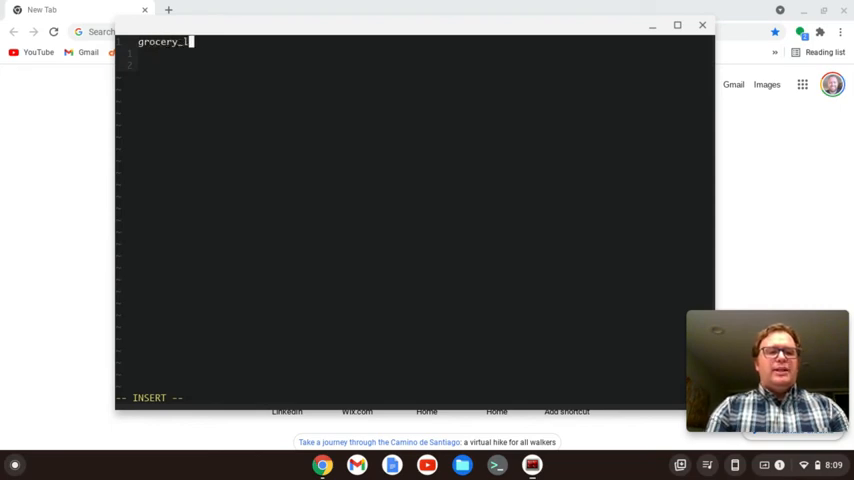
Step: Write grocery_list = [], more_items = True and the while more_items: loop header
{"action": "type", "text": "ist = ["}
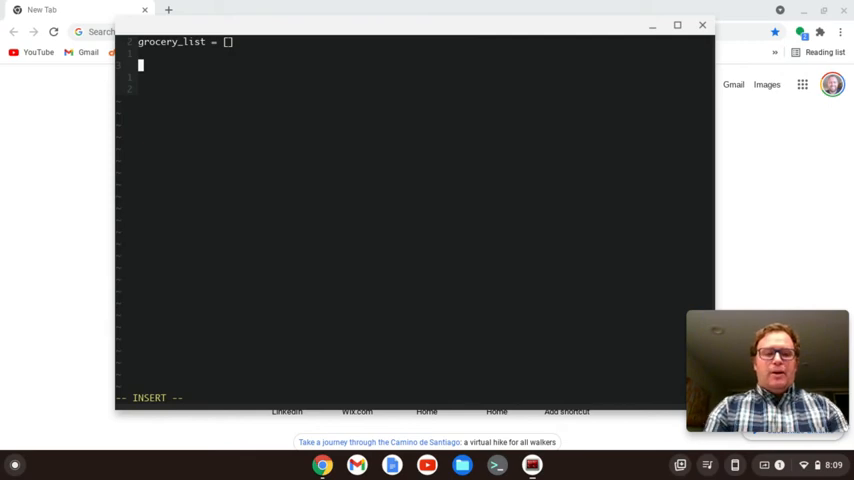
{"action": "type", "text": "more_items = True"}
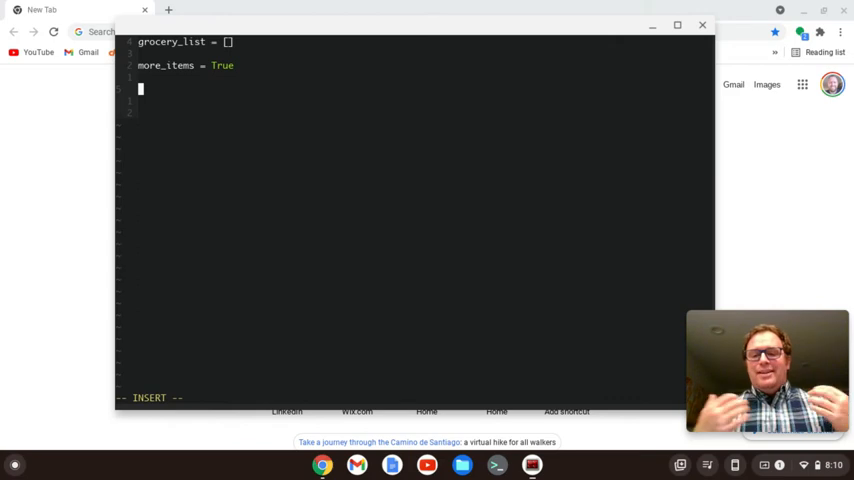
{"action": "type", "text": "while"}
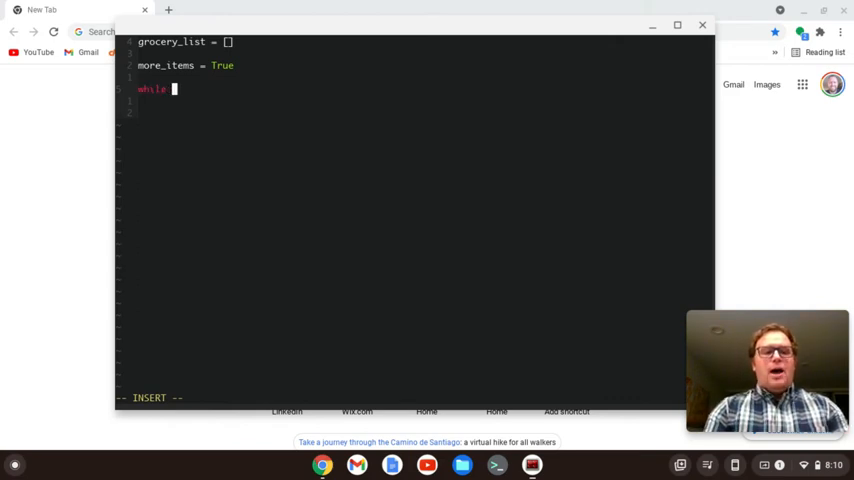
{"action": "type", "text": "more_it"}
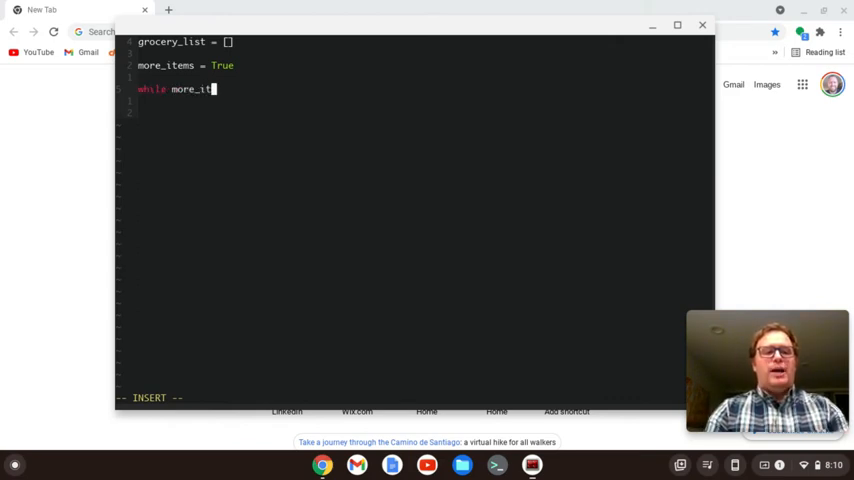
{"action": "type", "text": "ems:"}
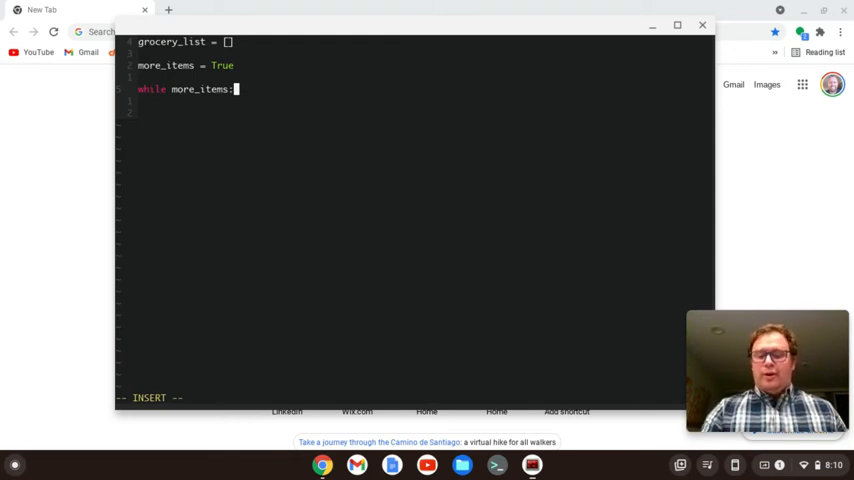
{"action": "key", "text": "Enter"}
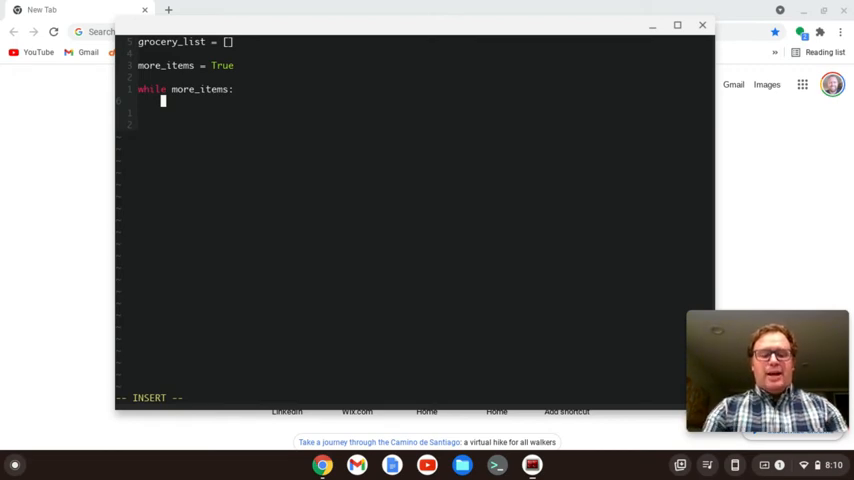
Step: Write grocery_item = input() with a prompt asking for the item to add
{"action": "type", "text": "grocery"}
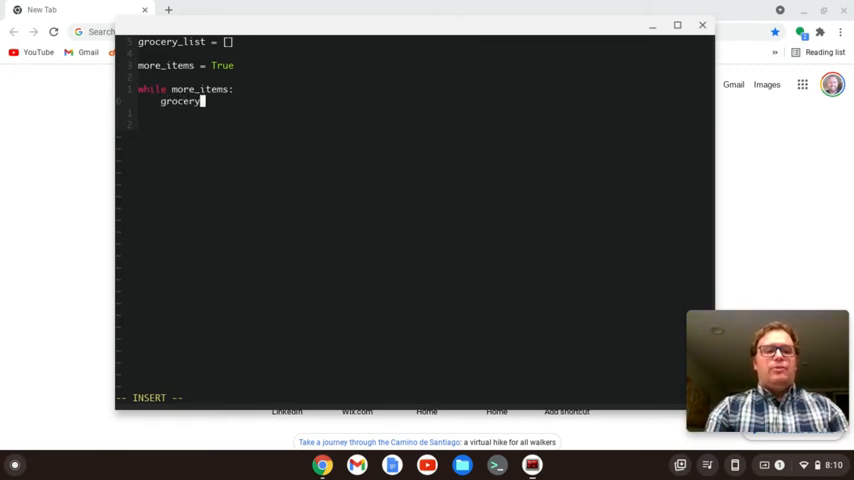
{"action": "type", "text": "_item ="}
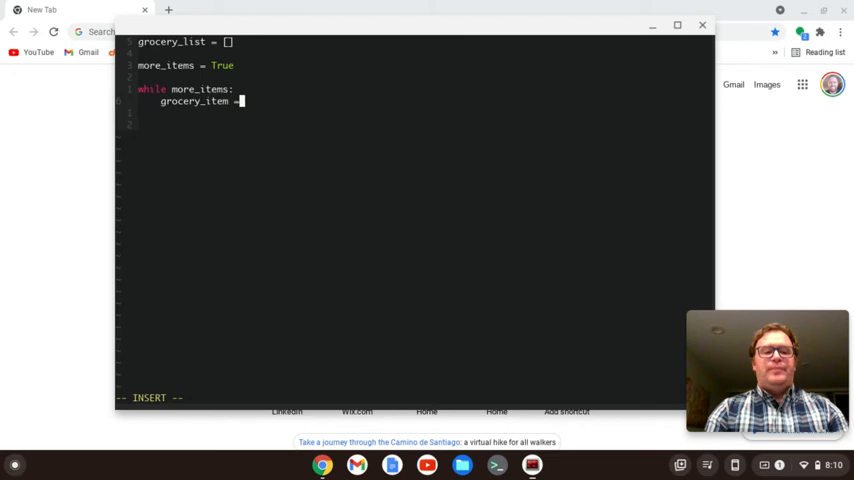
{"action": "type", "text": "input(\"What is the next grocery"}
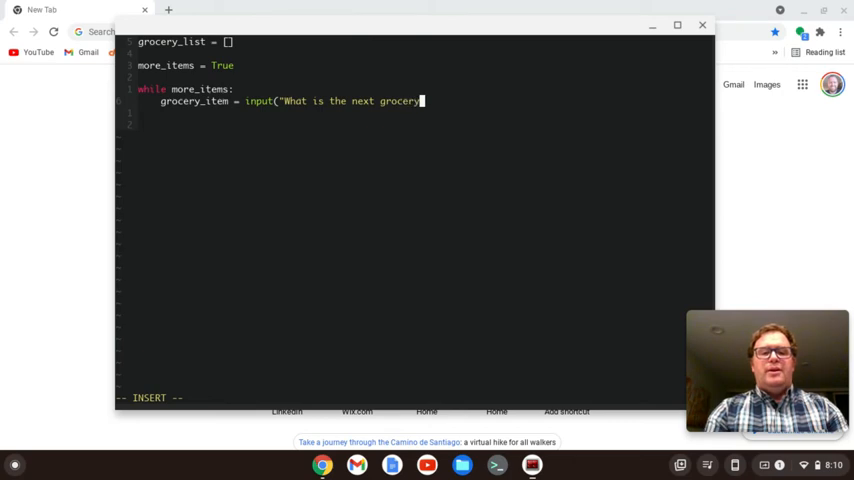
{"action": "type", "text": "item you"}
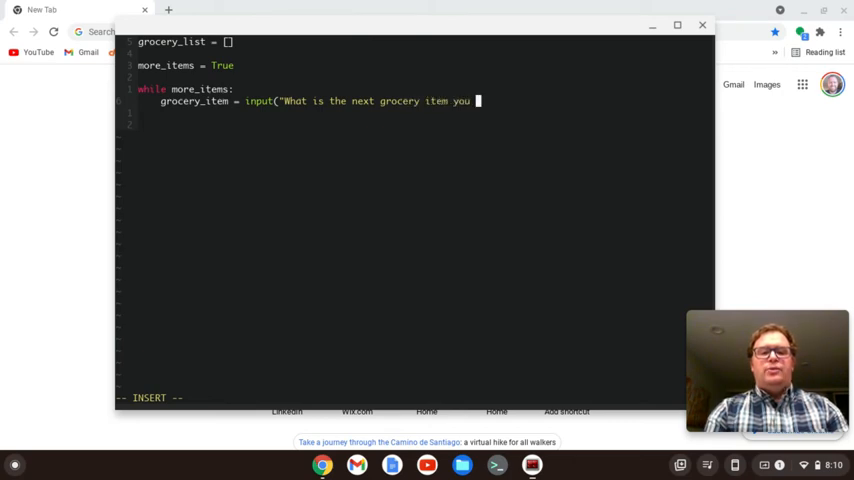
{"action": "type", "text": "want to add to the list?"}
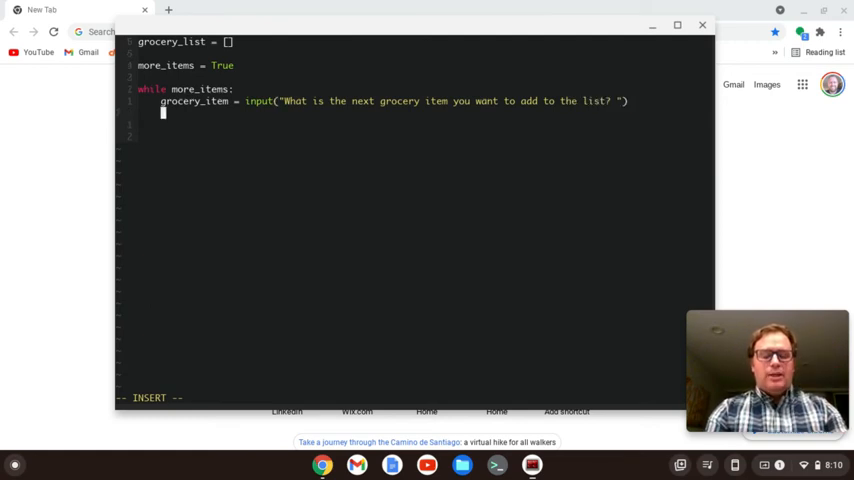
Step: Start the grocery_list.append( line, autocompleting grocery_list with Ctrl+N
{"action": "type", "text": "gro"}
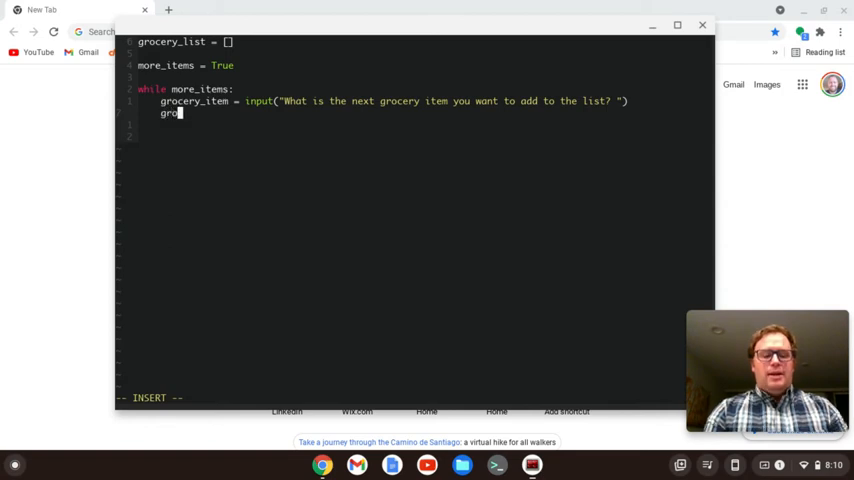
{"action": "key", "text": "ctrl+n"}
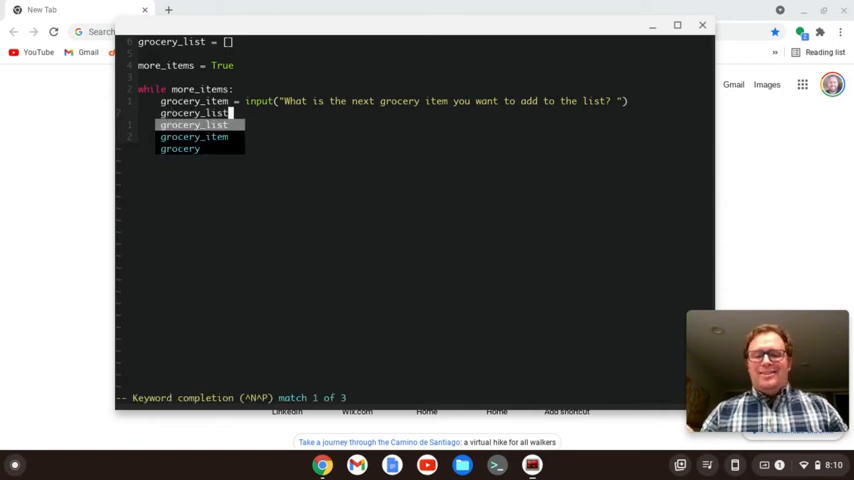
{"action": "type", "text": "."}
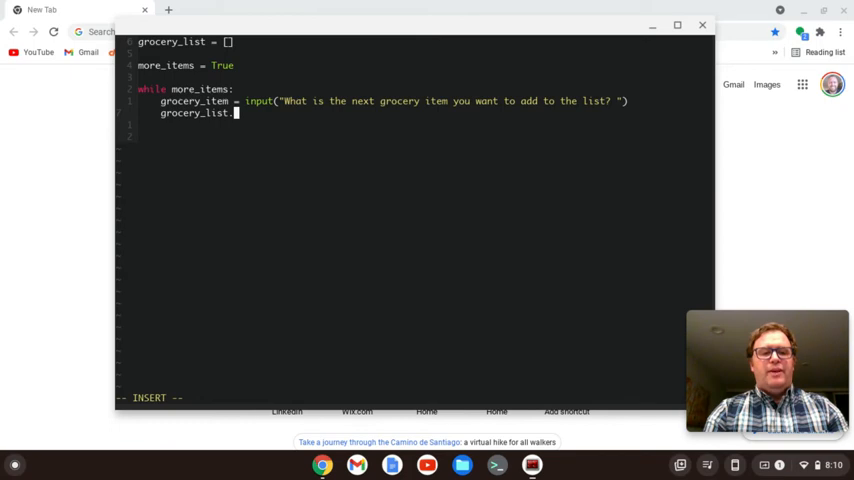
{"action": "type", "text": "append"}
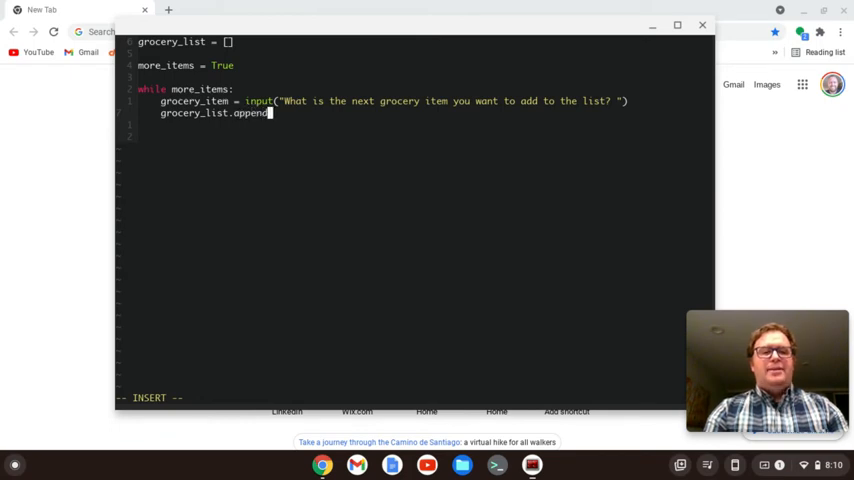
{"action": "type", "text": "(grocery_list"}
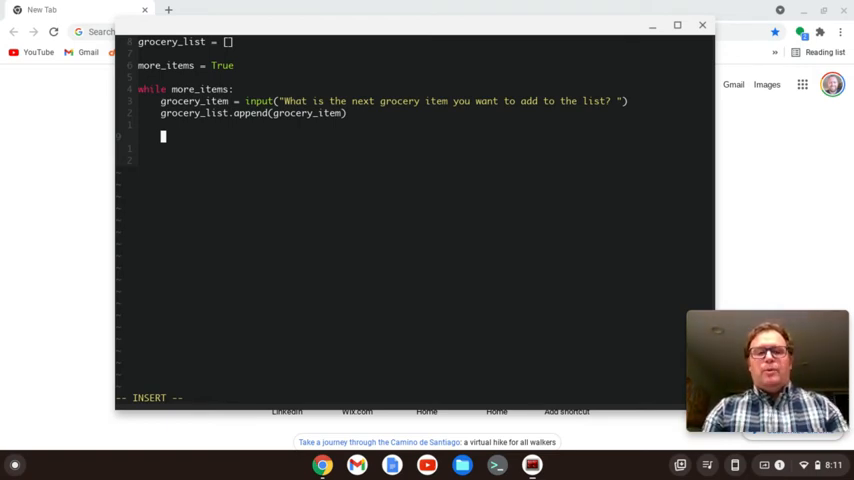
Step: Write keep_adding_items = (input("Do you want to add more items? (y or n) ")).lower()
{"action": "type", "text": "k"}
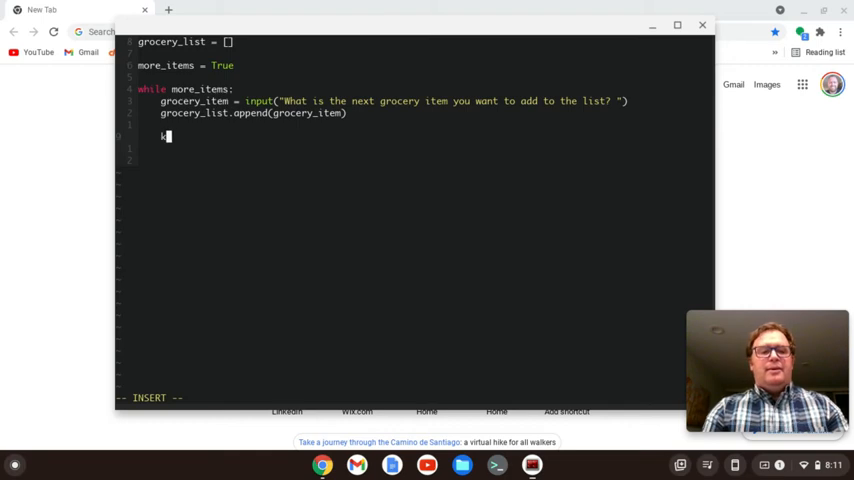
{"action": "type", "text": "eep_addi"}
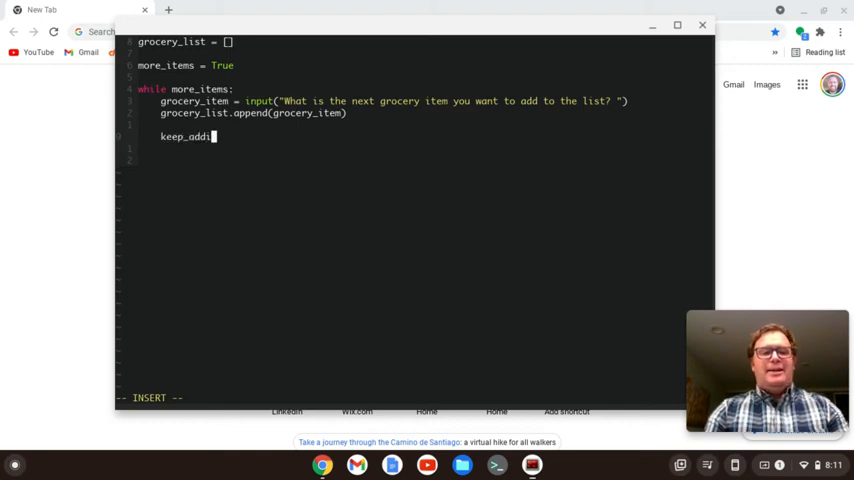
{"action": "type", "text": "ng_items ="}
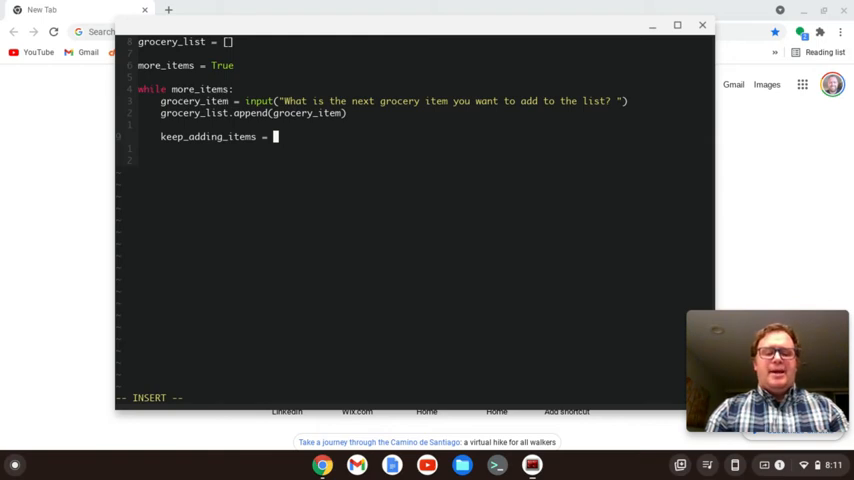
{"action": "type", "text": "(i"}
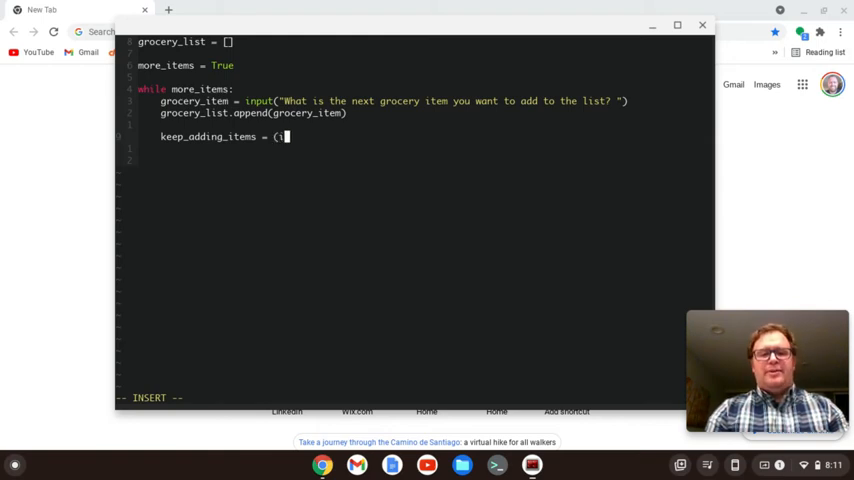
{"action": "type", "text": "nput(\""}
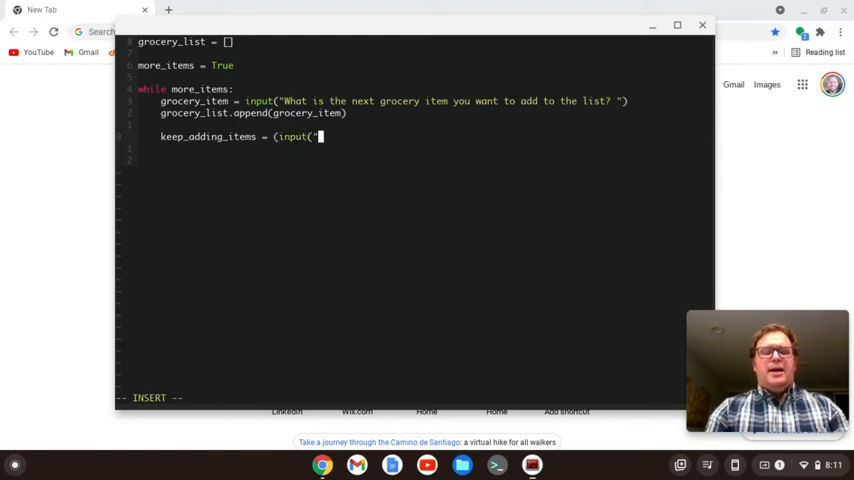
{"action": "type", "text": "Do you want to"}
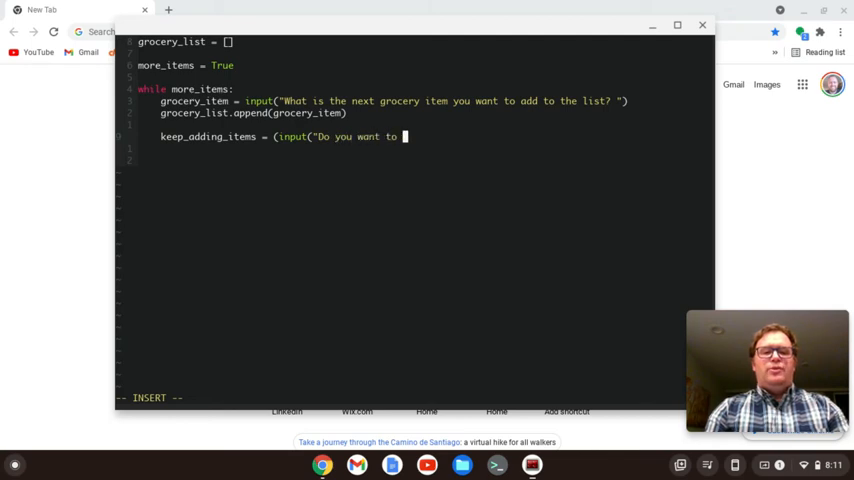
{"action": "type", "text": "dd"}
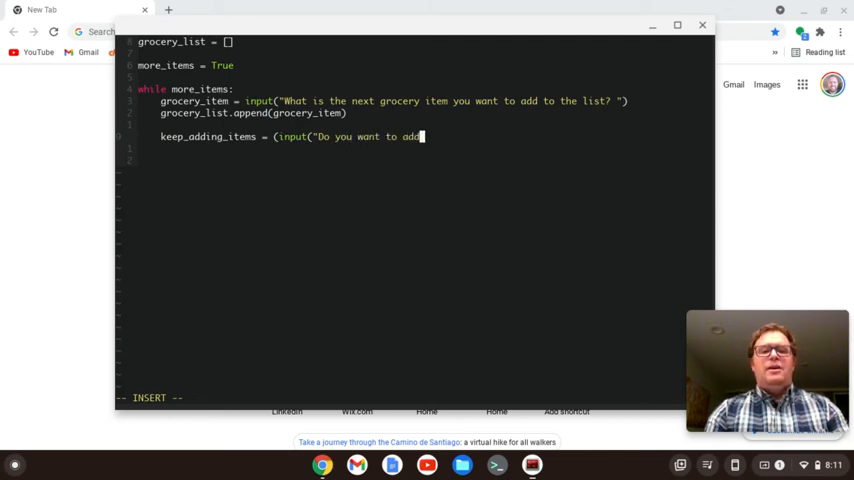
{"action": "type", "text": "more i"}
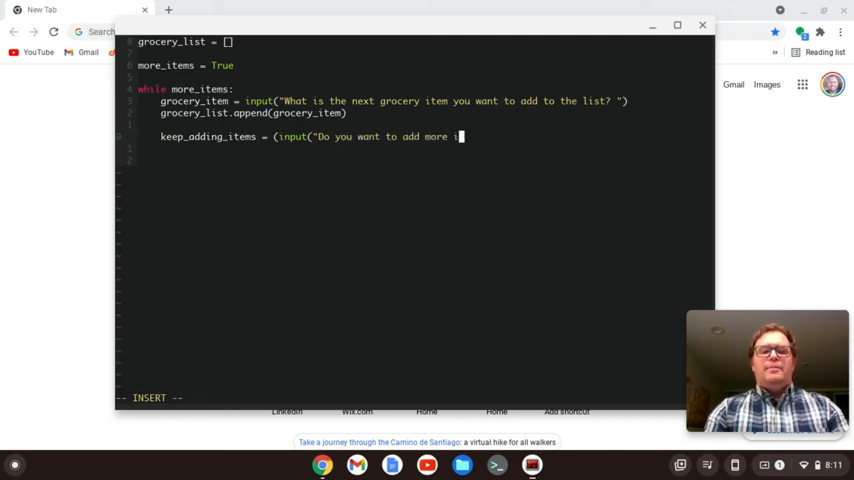
{"action": "type", "text": "items? \""}
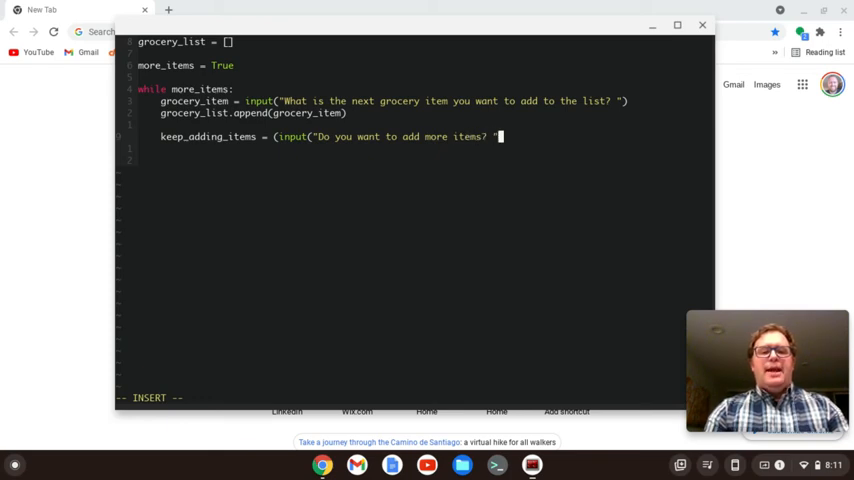
{"action": "type", "text": ")).lower"}
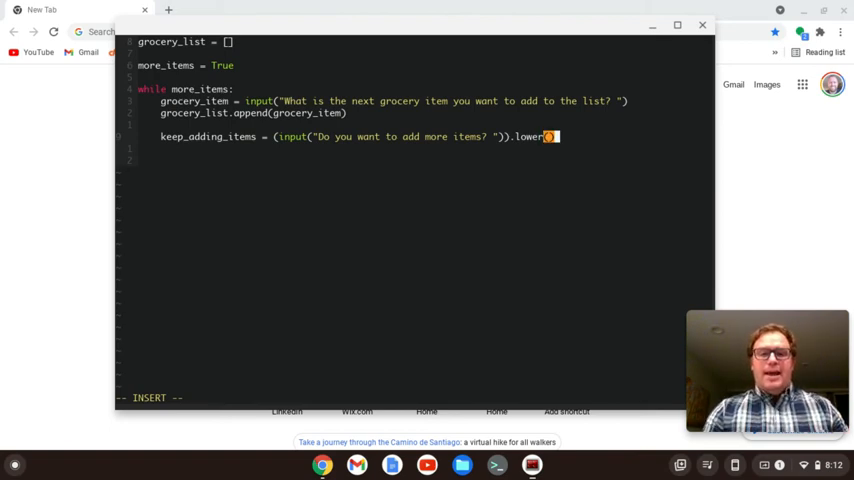
{"action": "type", "text": "()"}
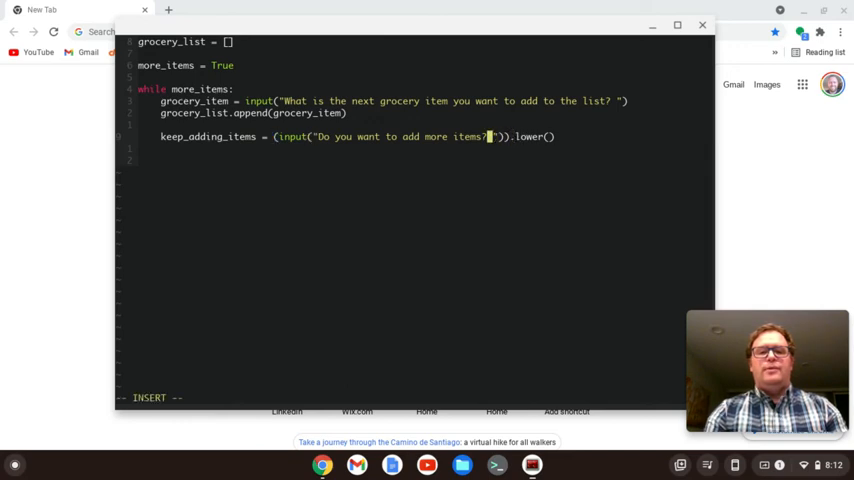
{"action": "type", "text": "(y or"}
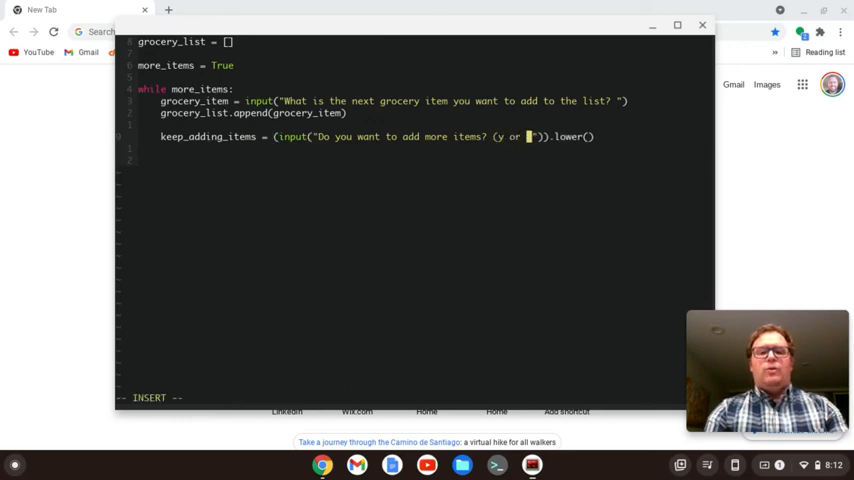
{"action": "type", "text": "n)"}
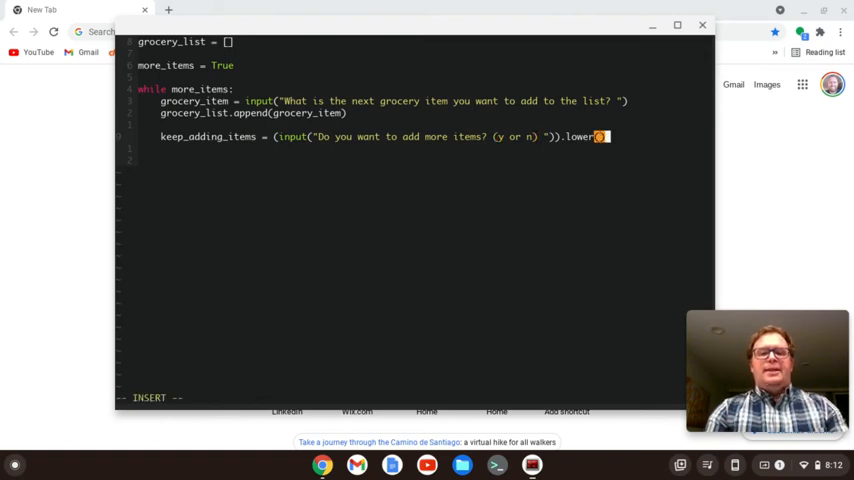
Step: Add an if keep_adding_items != 'y': block setting more_items = False, then exit the block
{"action": "key", "text": "Return"}
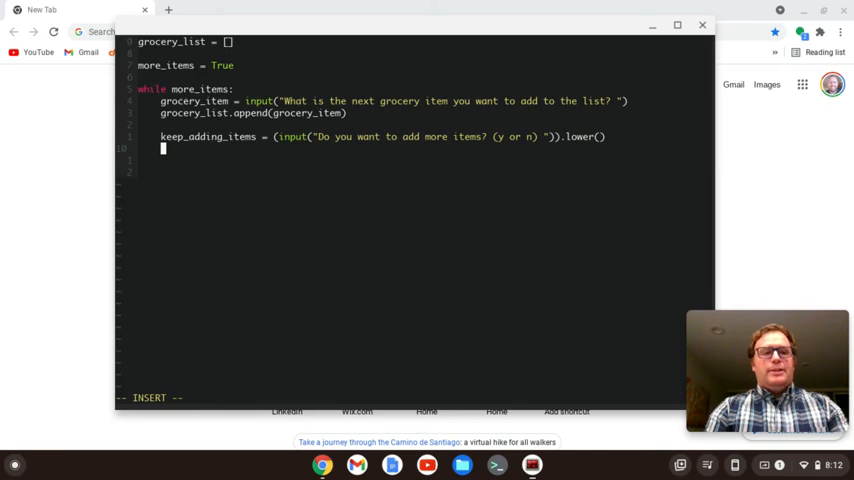
{"action": "type", "text": "if"}
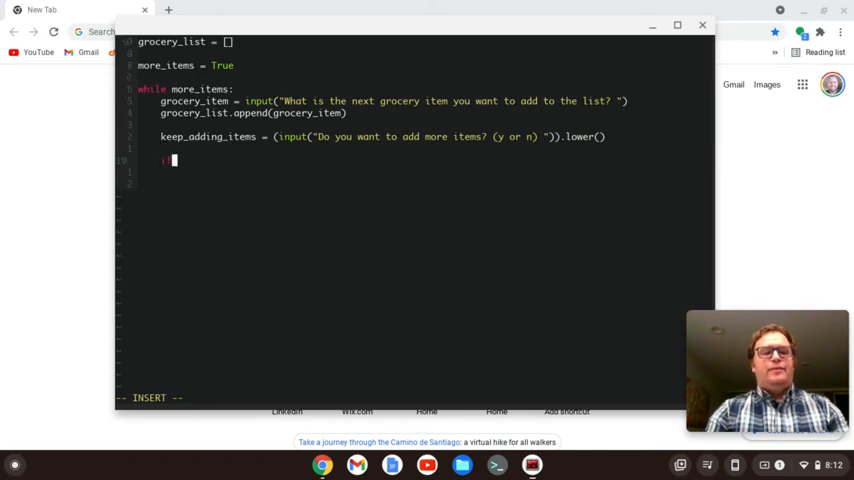
{"action": "type", "text": "if"}
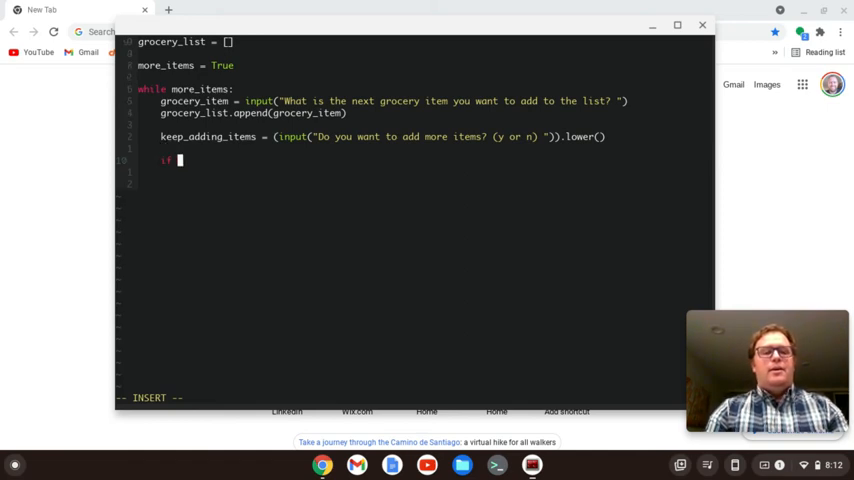
{"action": "type", "text": "keep"}
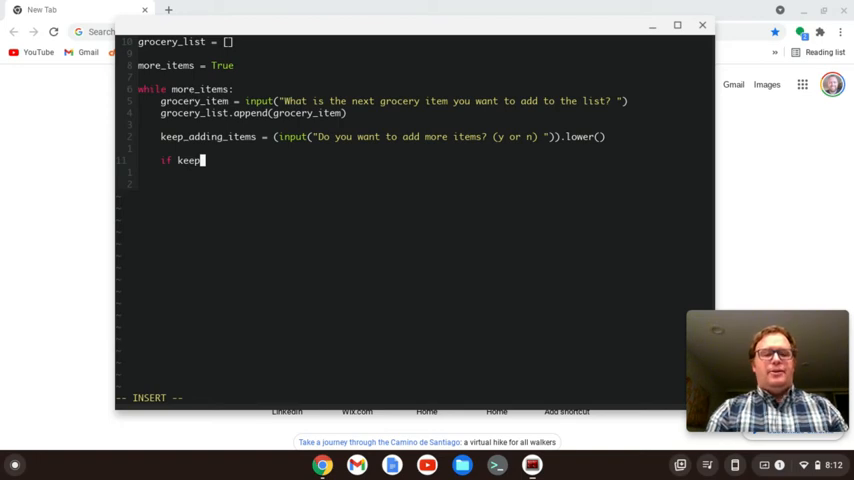
{"action": "type", "text": "_adding_items"}
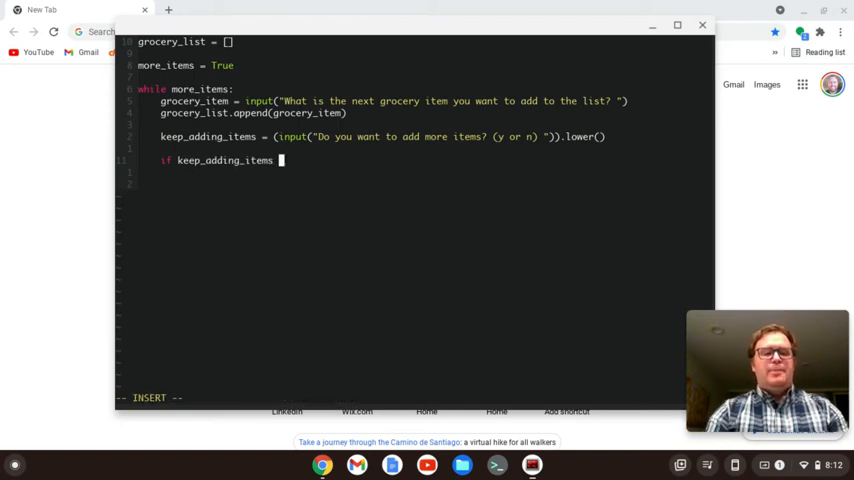
{"action": "type", "text": "!="}
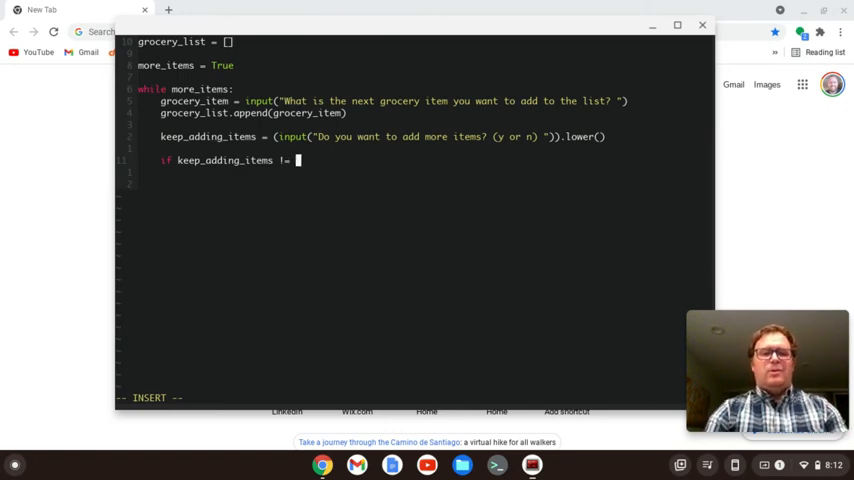
{"action": "type", "text": "'y':"}
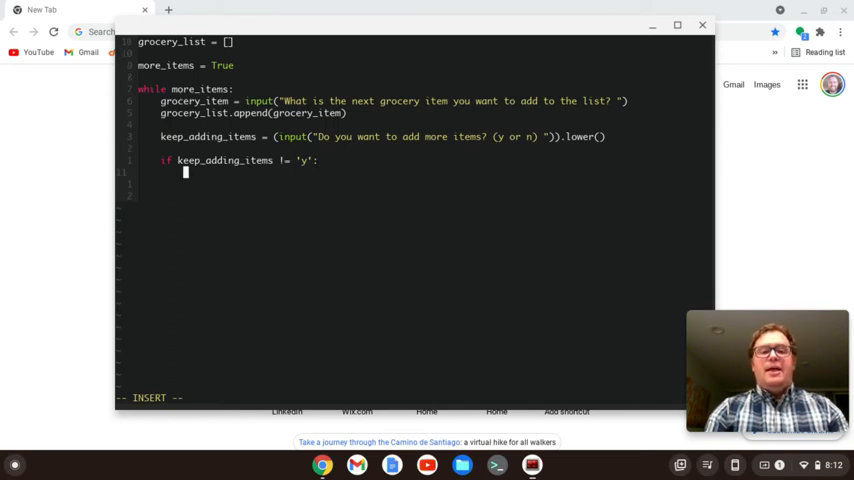
{"action": "type", "text": "more_items ="}
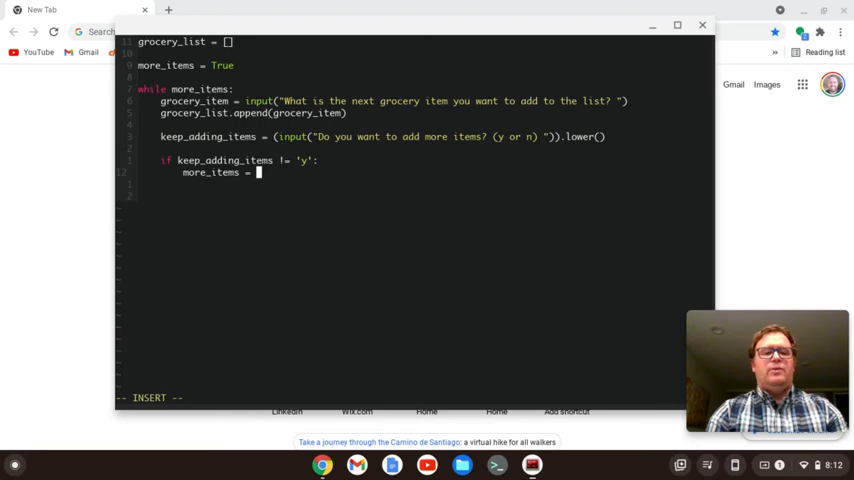
{"action": "type", "text": "False"}
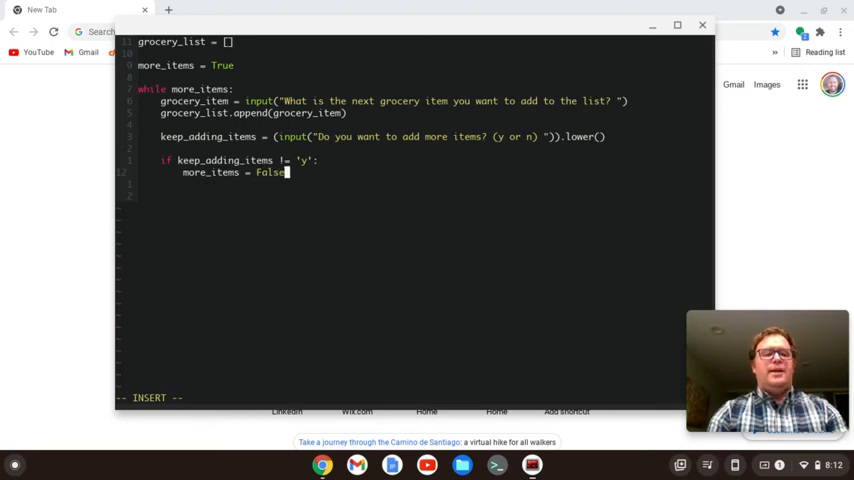
{"action": "key", "text": "enter"}
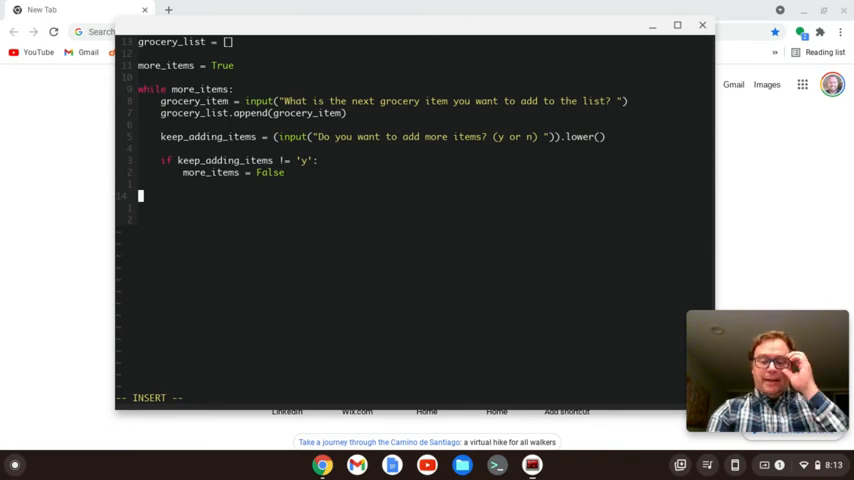
Step: Write print("The items on the grocery list are: ") after the loop
{"action": "type", "text": "print(\"The items on the g"}
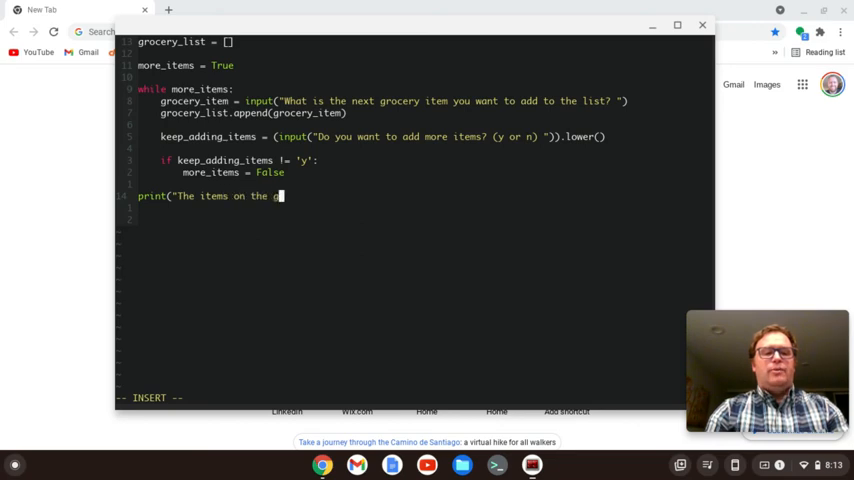
{"action": "type", "text": "rocery list"}
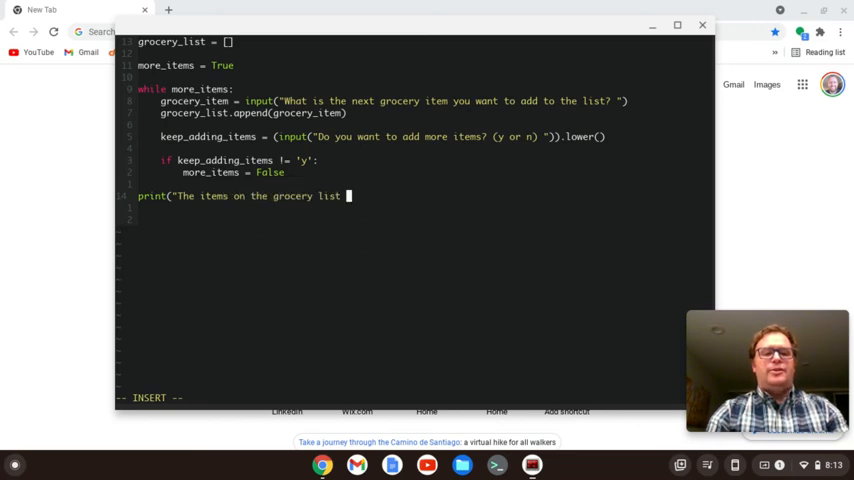
{"action": "type", "text": "are: \")"}
{"action": "type", "text": "for"}
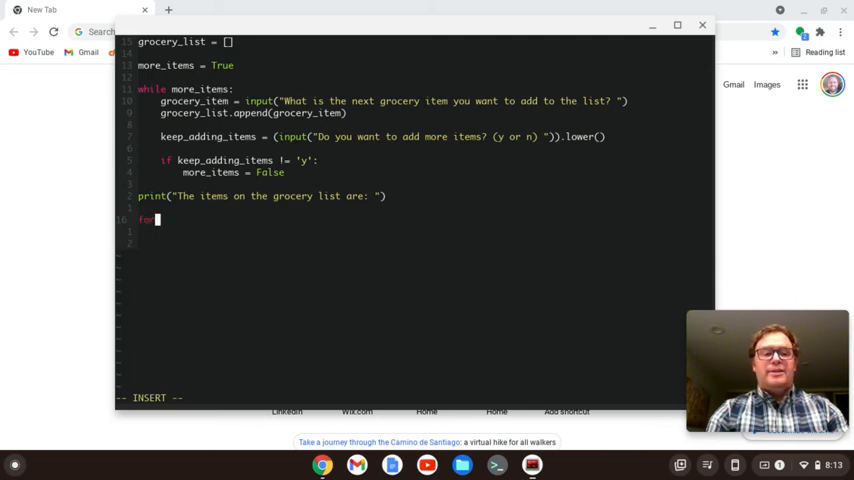
Step: Add a for item in grocery_list: loop that prints each item
{"action": "type", "text": "item"}
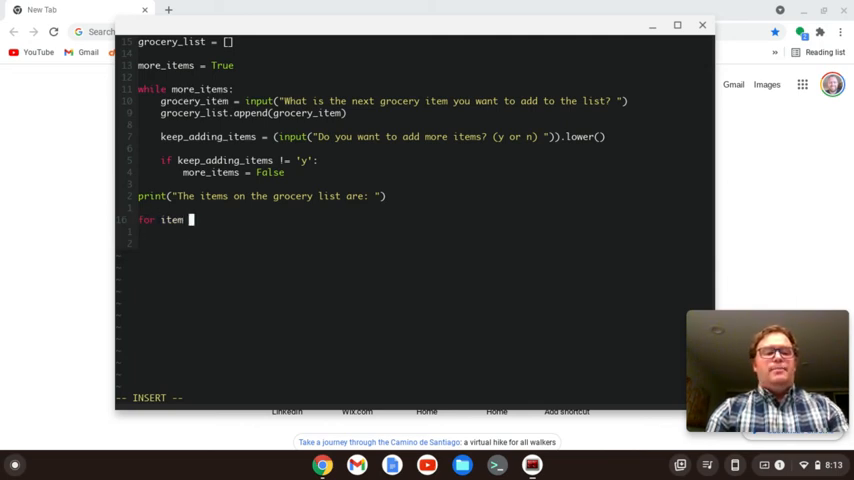
{"action": "type", "text": "in grocery_list:"}
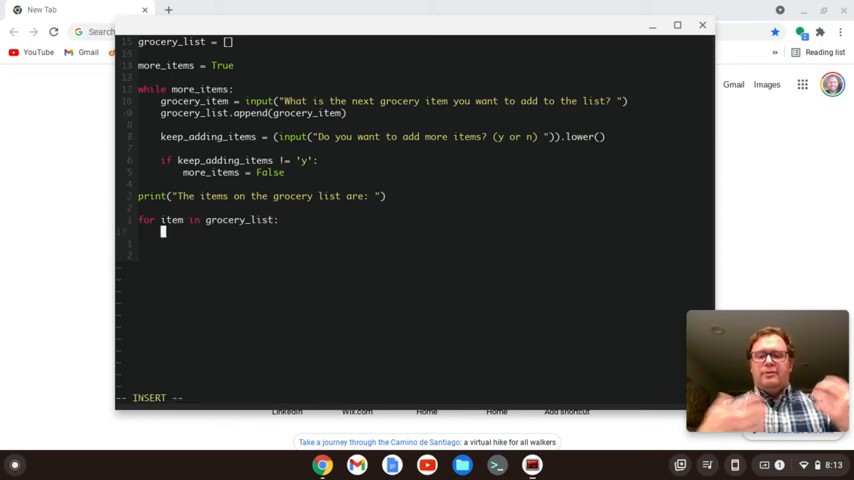
{"action": "type", "text": "print"}
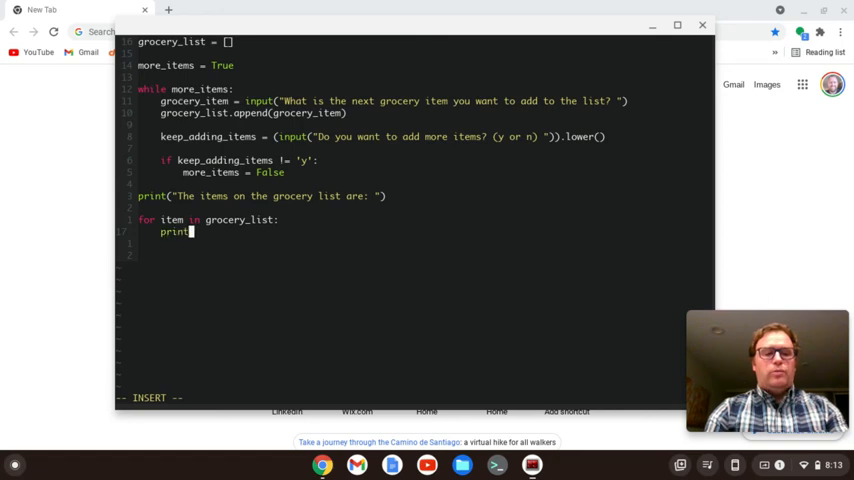
{"action": "type", "text": "(item)"}
{"action": "left_click", "coordinate": [415, 397]}
{"action": "type", "text": ":term"}
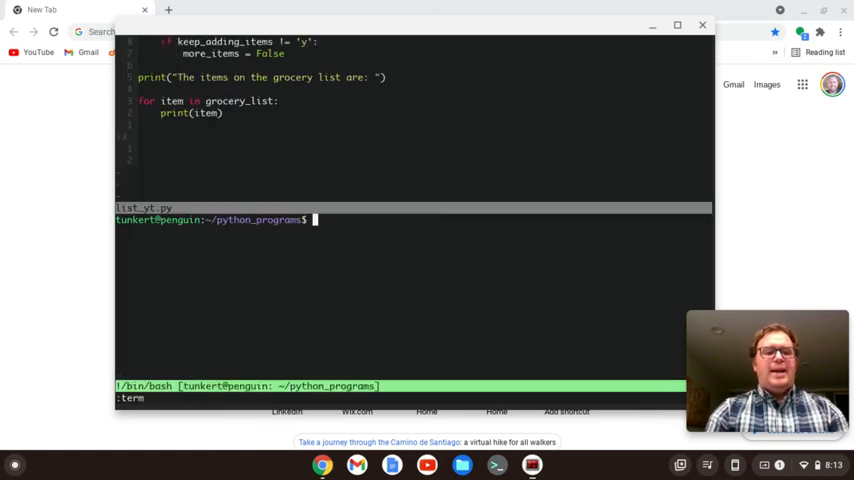
Step: Run python3 list_yt.py in the split terminal
{"action": "type", "text": "python3"}
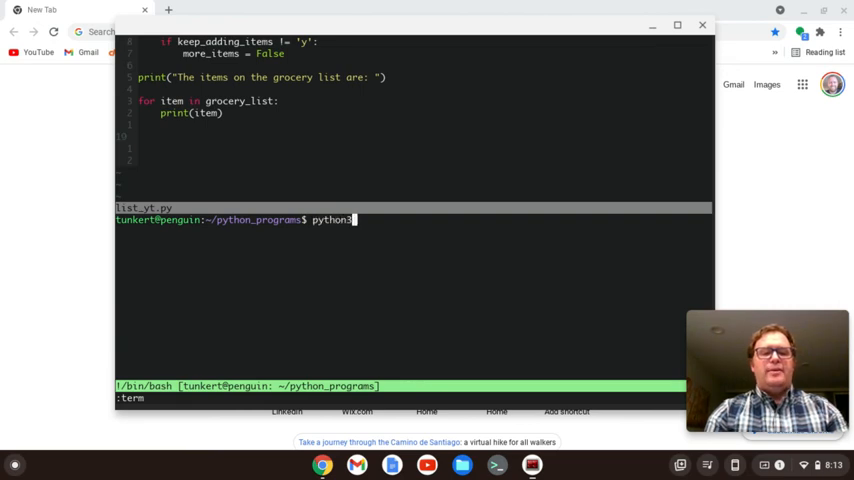
{"action": "type", "text": "list_yt.py"}
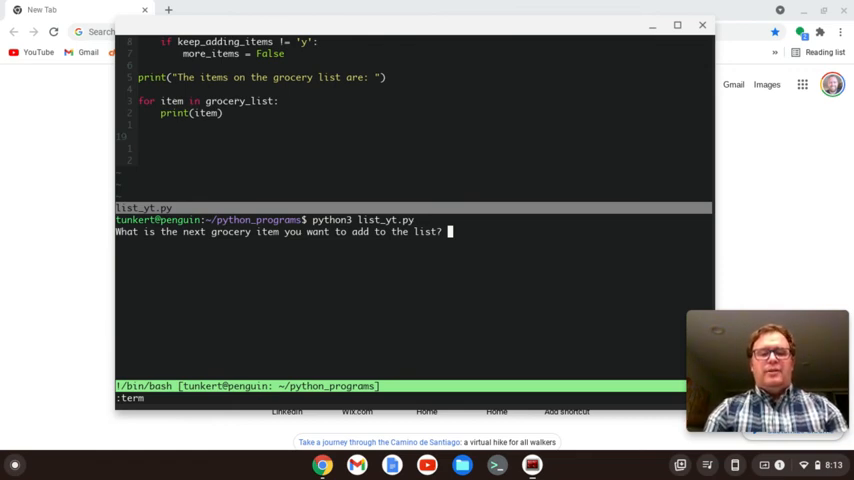
Step: Enter bananas, strawberries, eggs and milk as grocery items
{"action": "type", "text": "banana"}
{"action": "type", "text": "y"}
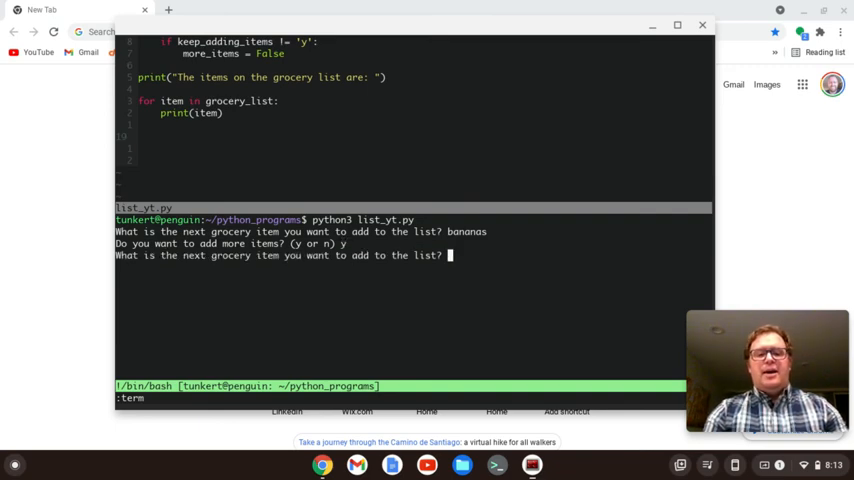
{"action": "type", "text": "strawberries"}
{"action": "type", "text": "y"}
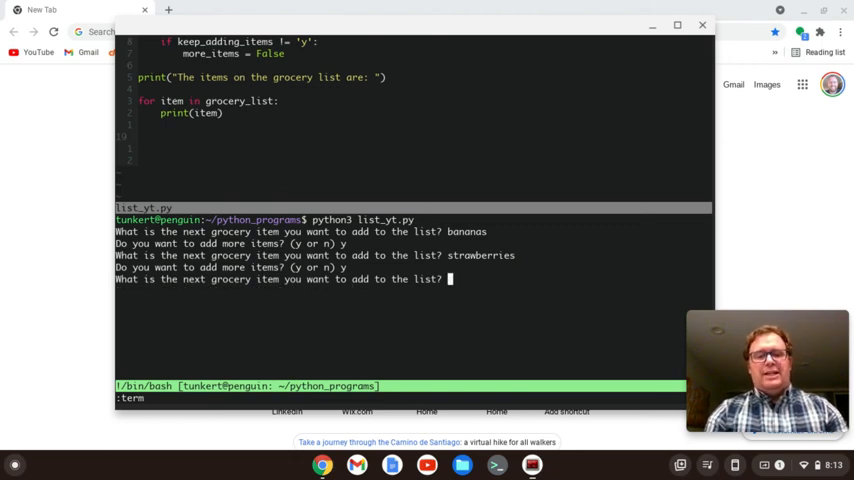
{"action": "type", "text": "eggs"}
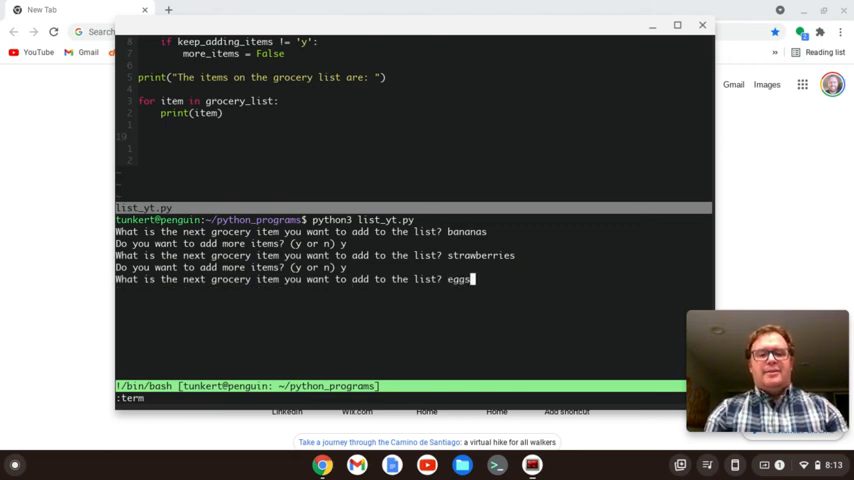
{"action": "key", "text": "Return"}
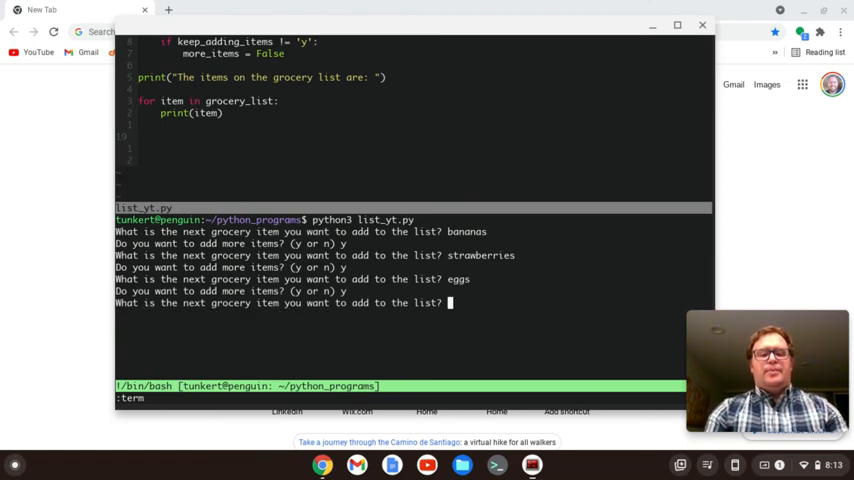
{"action": "type", "text": "milk"}
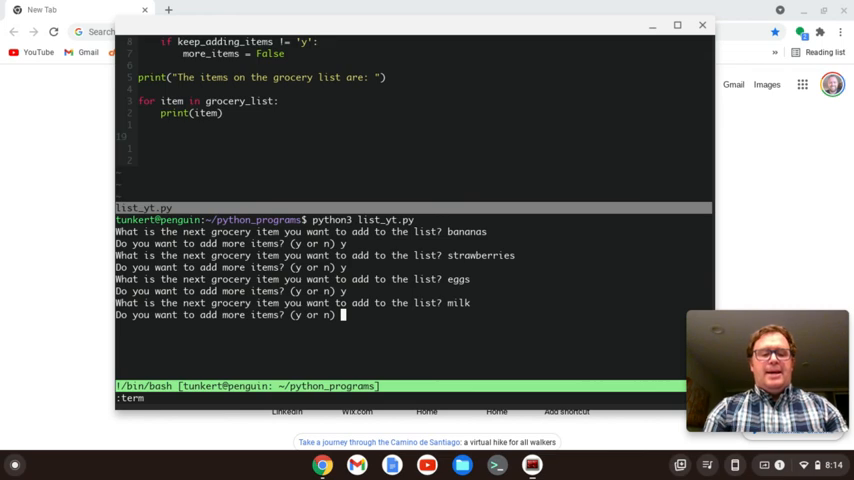
Step: Answer y, add lunch meat, then answer n to print the list
{"action": "type", "text": "y"}
{"action": "type", "text": "bages"}
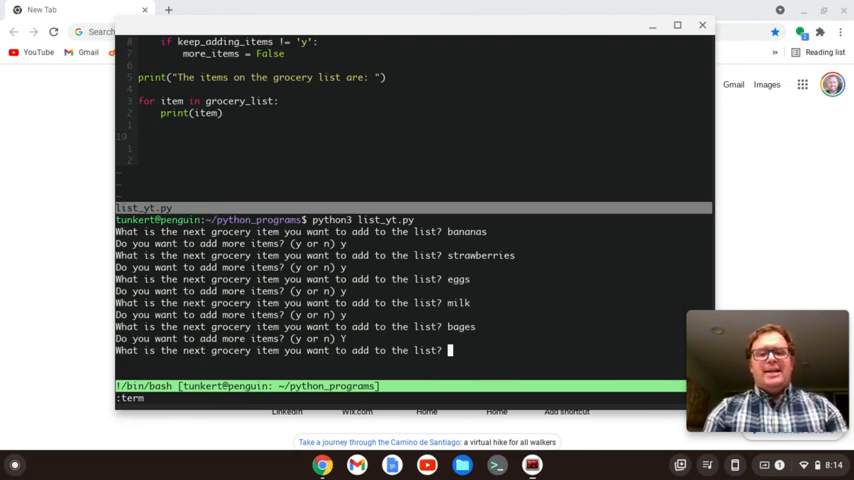
{"action": "type", "text": "lun"}
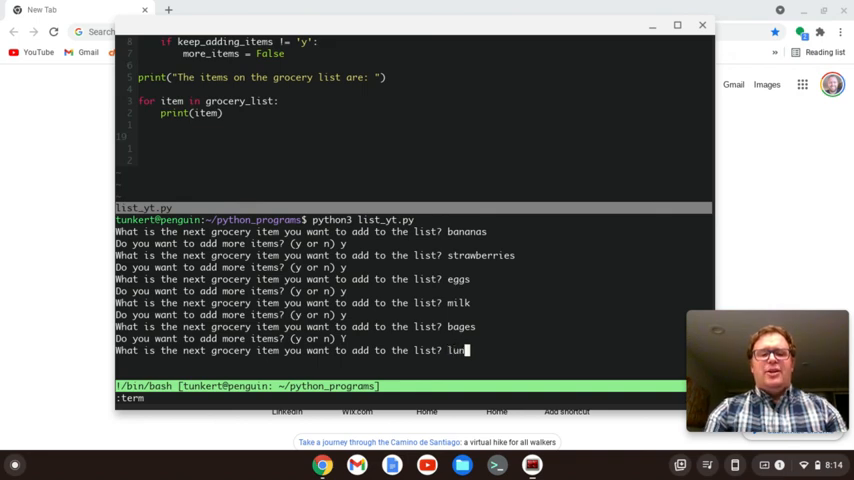
{"action": "key", "text": "enter"}
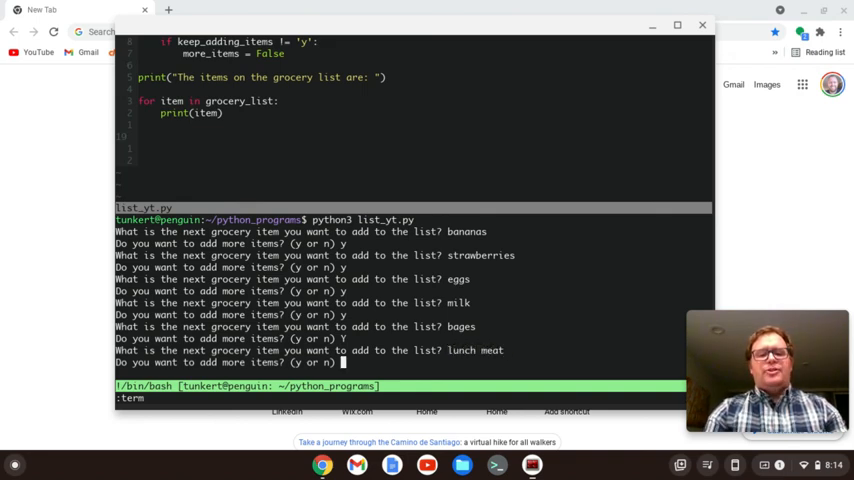
{"action": "type", "text": "n"}
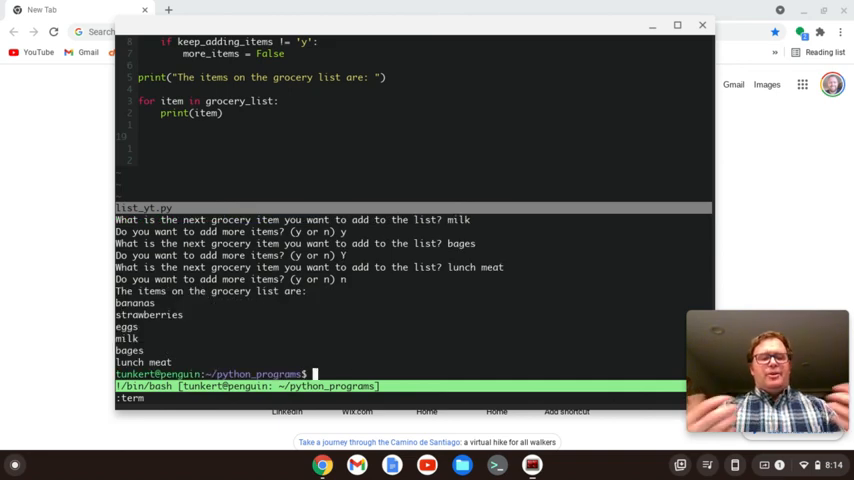